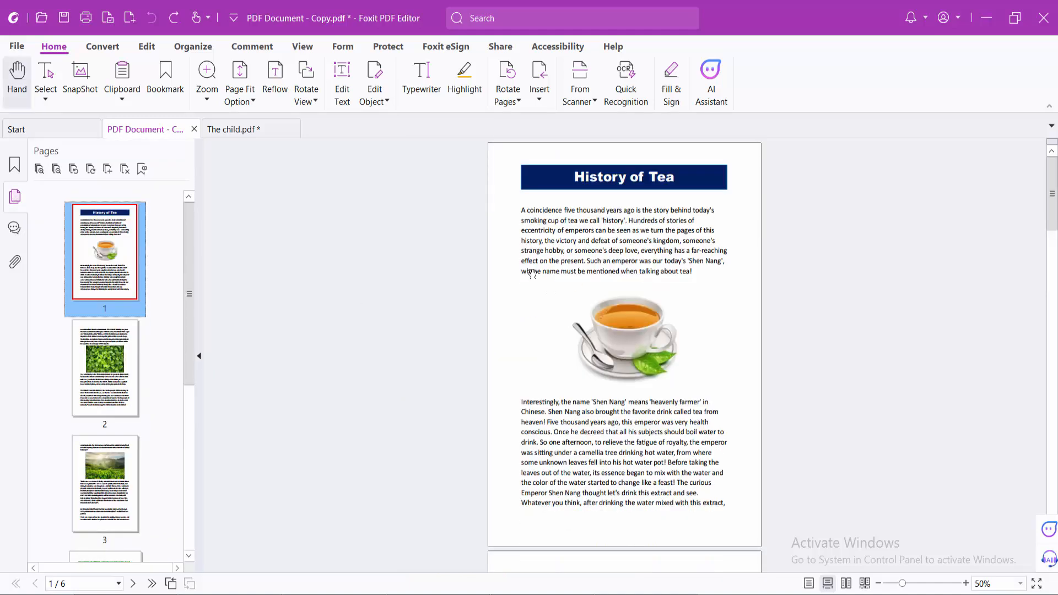
# - Show the Rotate Pages choices from the Organize tools
pyautogui.click(193, 46)
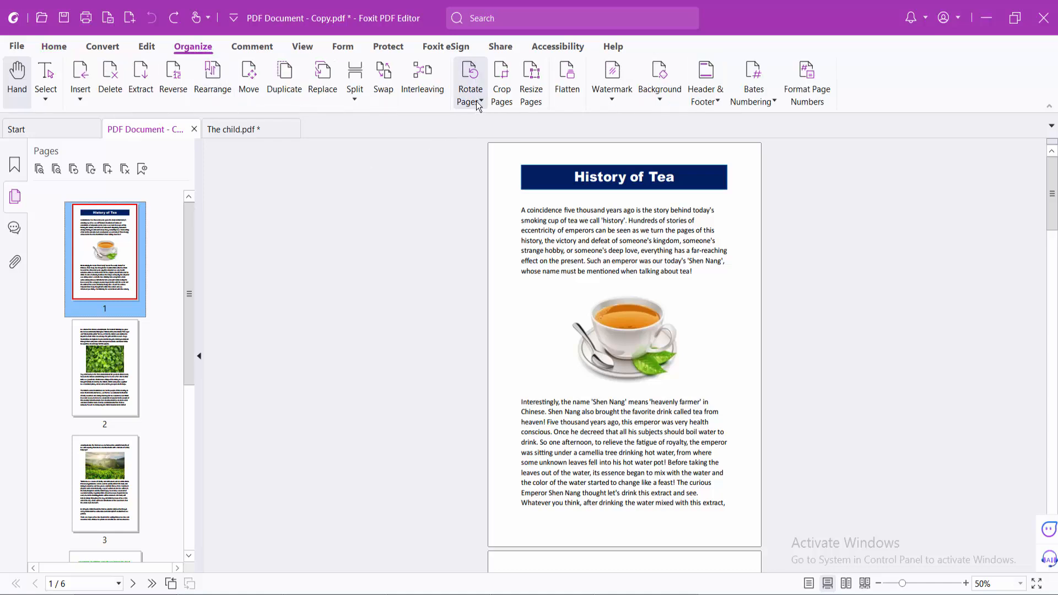
pyautogui.click(470, 81)
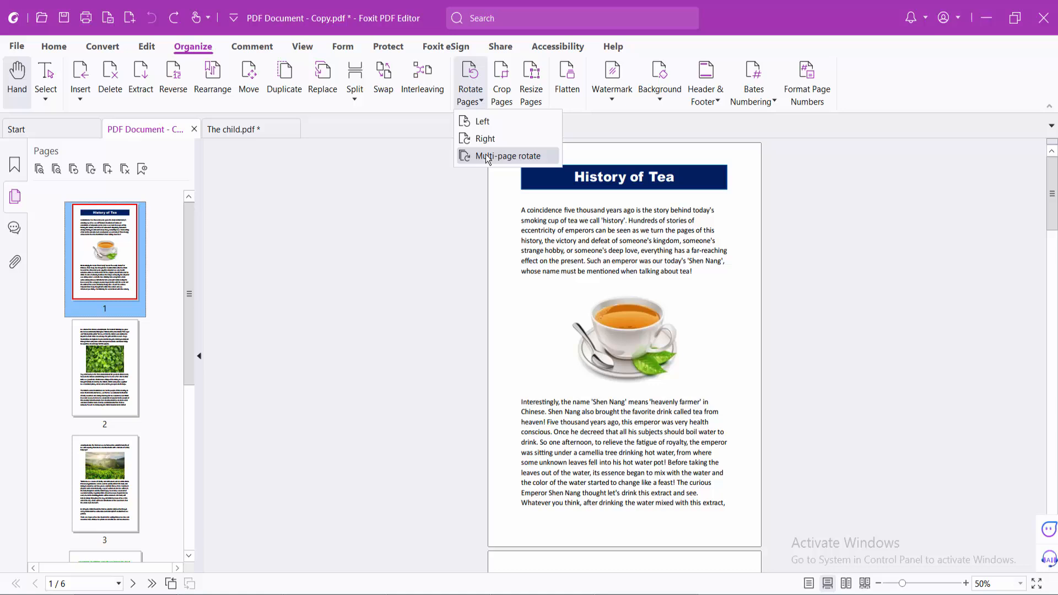
# - Use Multi-page rotate to turn all pages 90 degrees counterclockwise
pyautogui.click(507, 156)
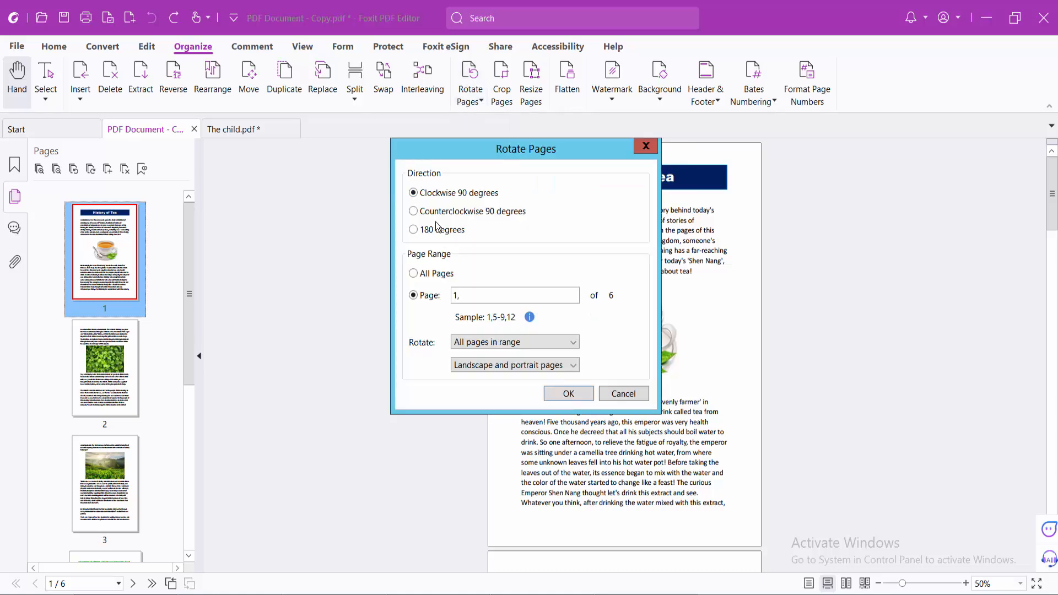
pyautogui.click(413, 212)
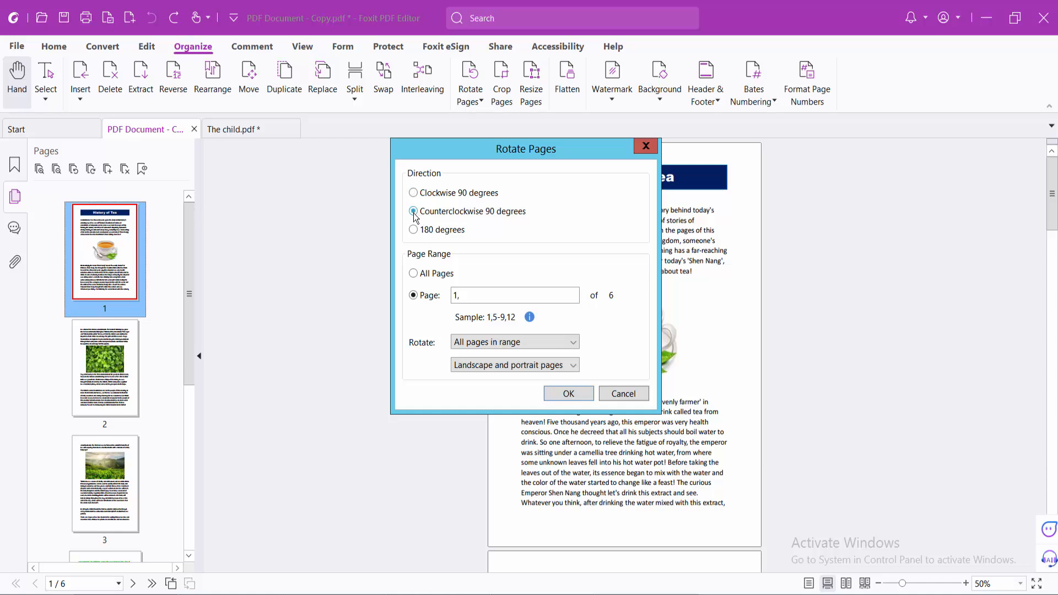
pyautogui.click(413, 212)
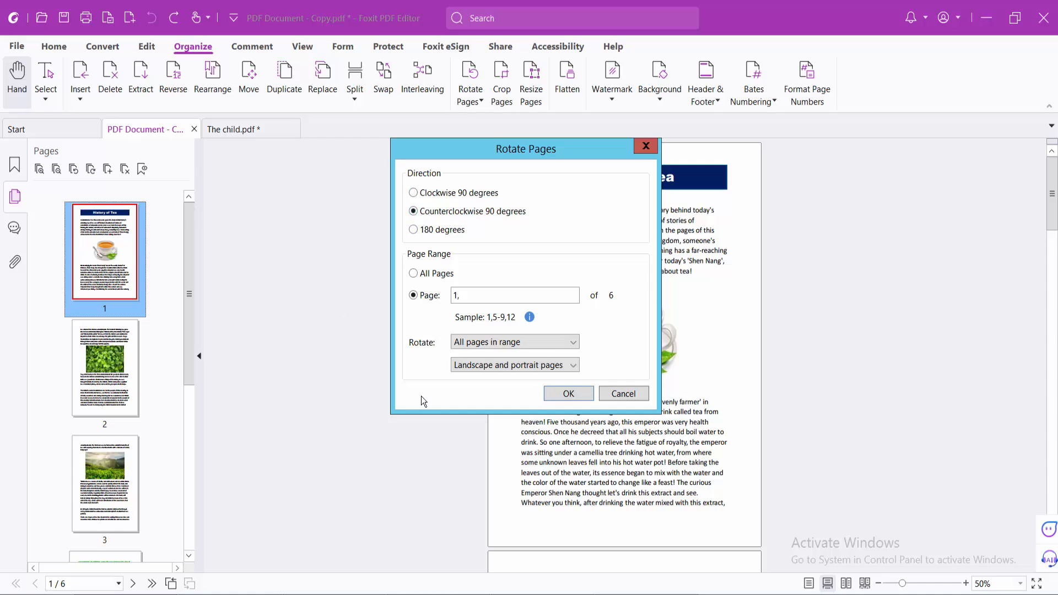
pyautogui.click(413, 273)
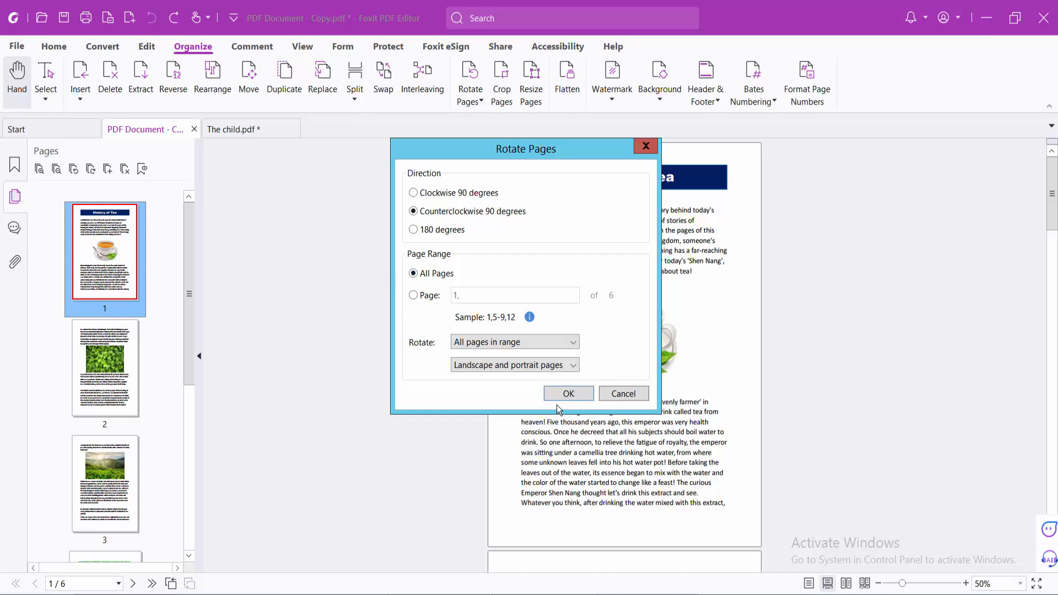
pyautogui.click(568, 394)
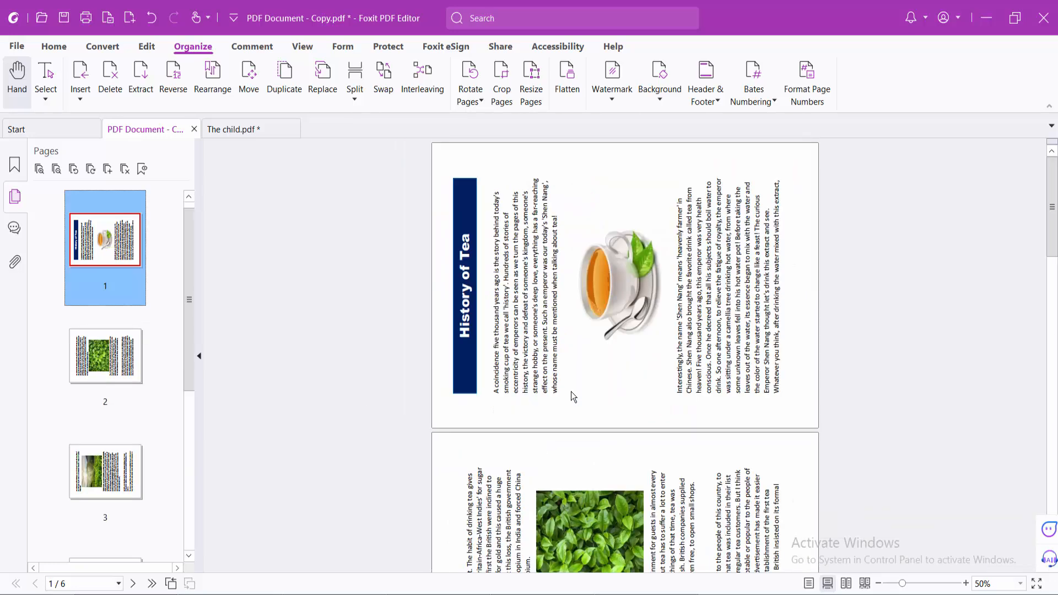
# - Review the landscape pages and show the Rotate Pages choices again
pyautogui.scroll(-3)
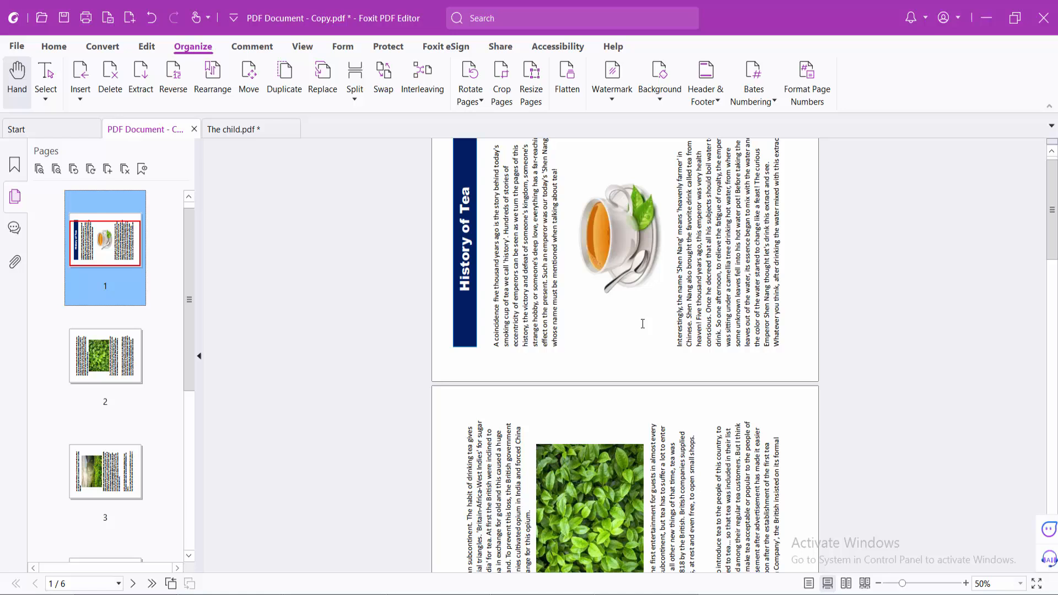
pyautogui.click(470, 80)
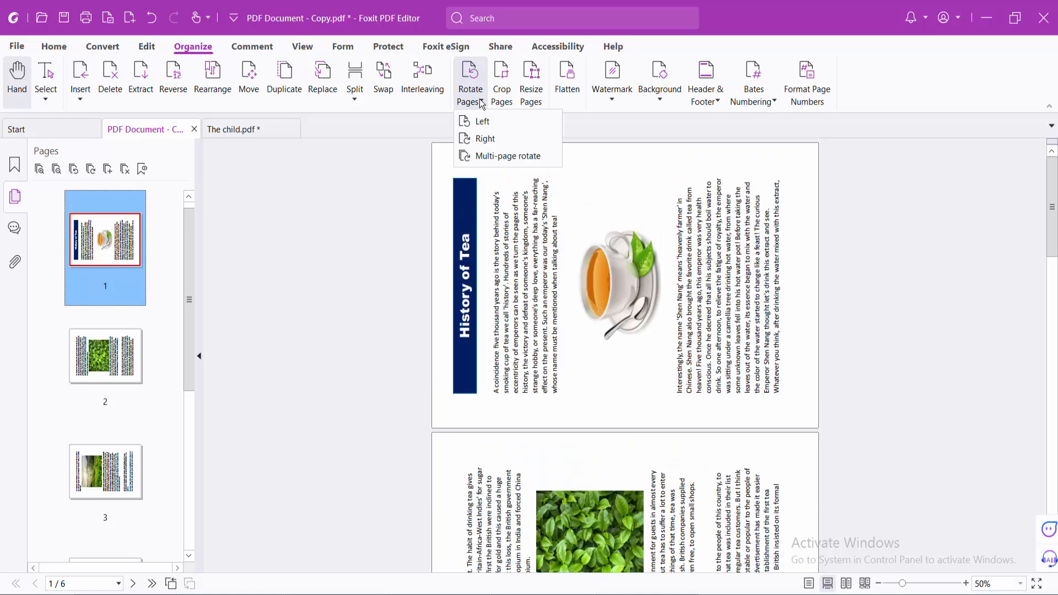
# - Use Multi-page rotate to turn all pages 90 degrees clockwise back to portrait
pyautogui.click(507, 156)
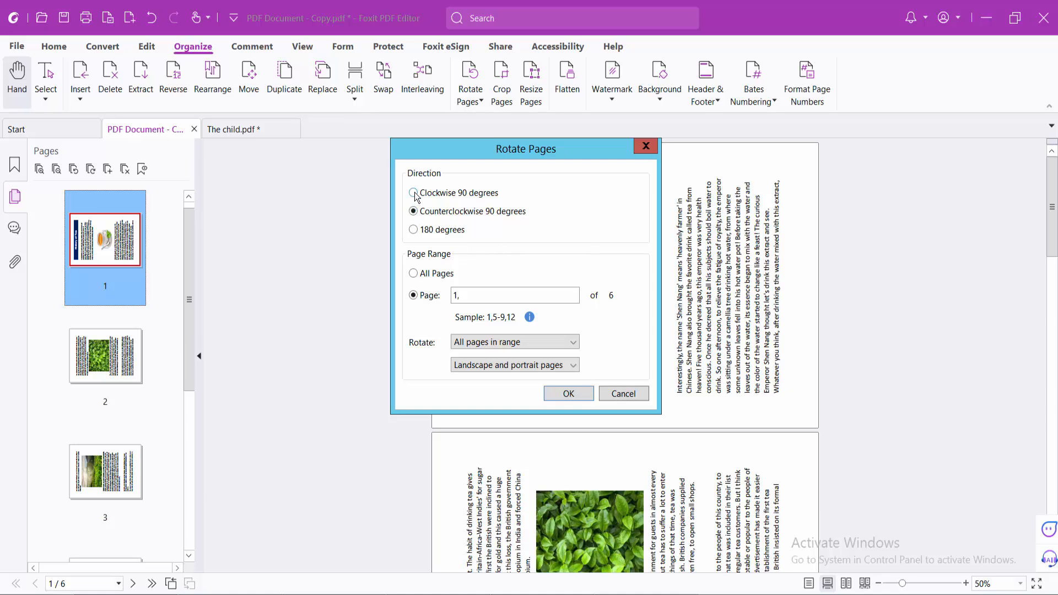
pyautogui.click(413, 193)
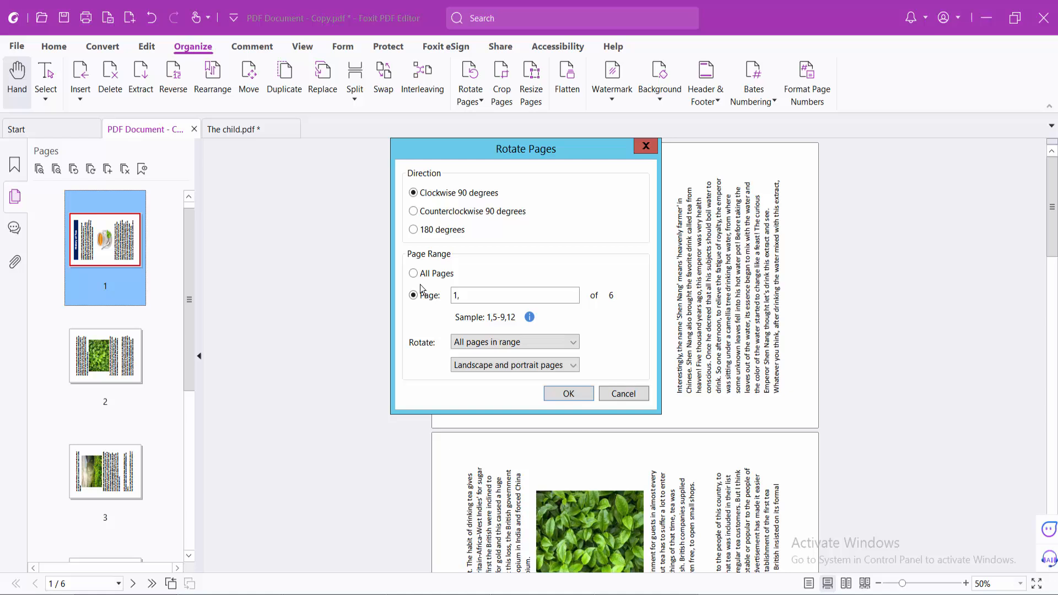
pyautogui.click(622, 394)
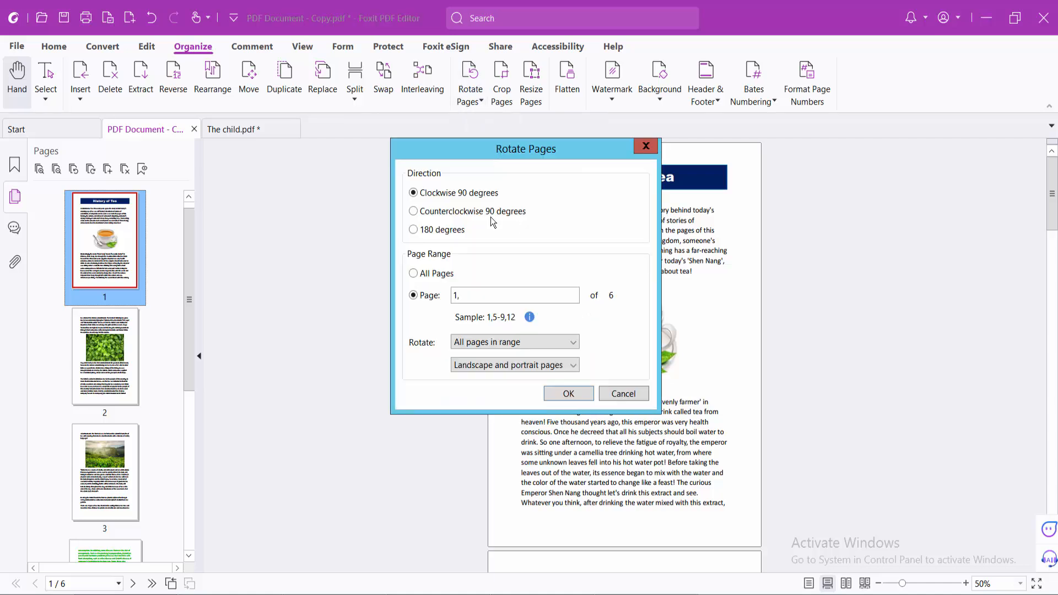
# - Rotate pages 1-2,5 clockwise 90 degrees via the Page range field
pyautogui.click(515, 295)
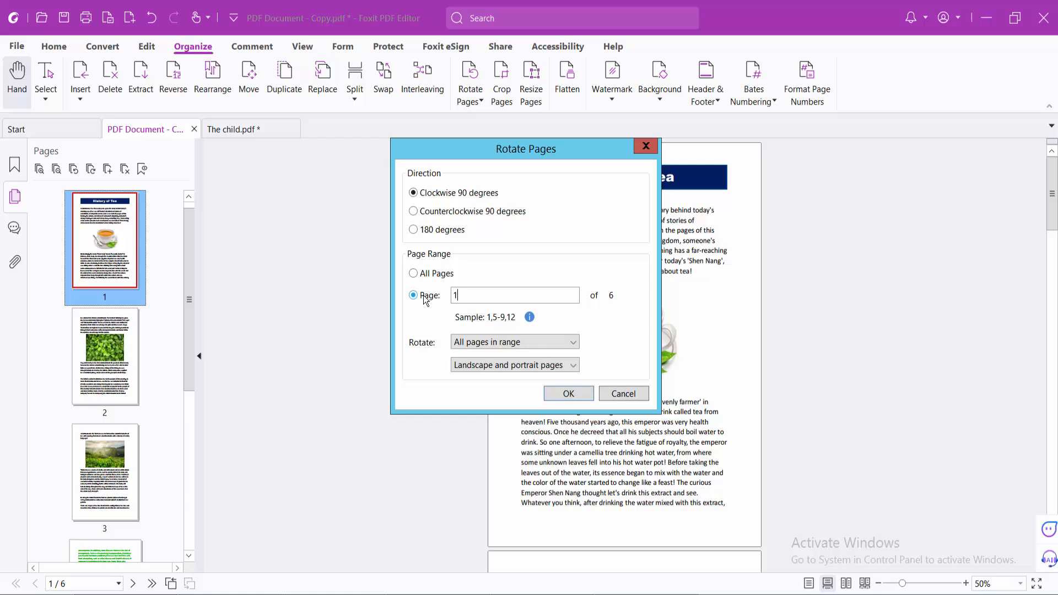
pyautogui.write('-2')
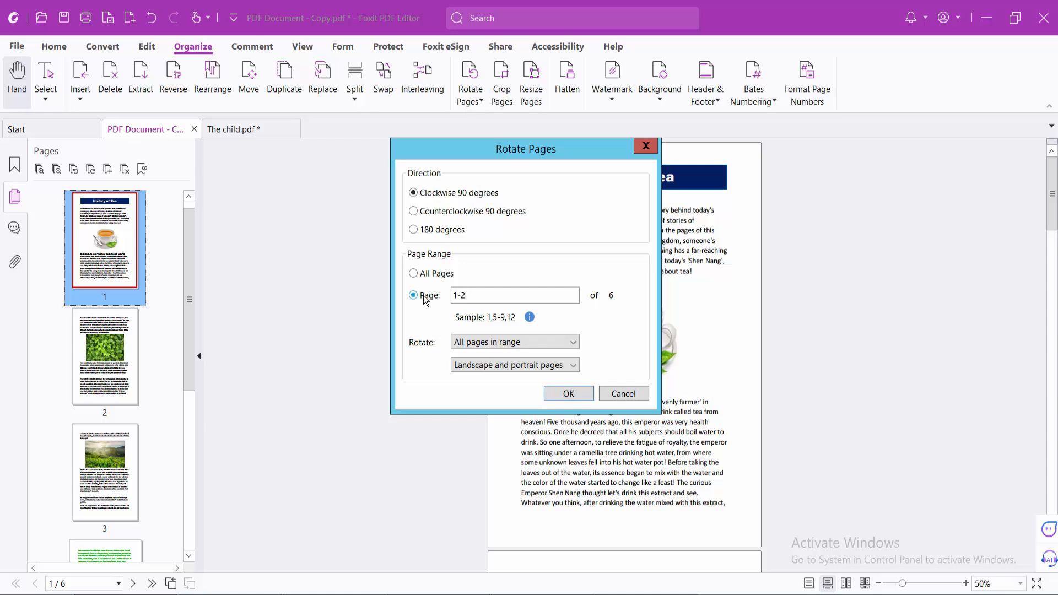
pyautogui.click(512, 295)
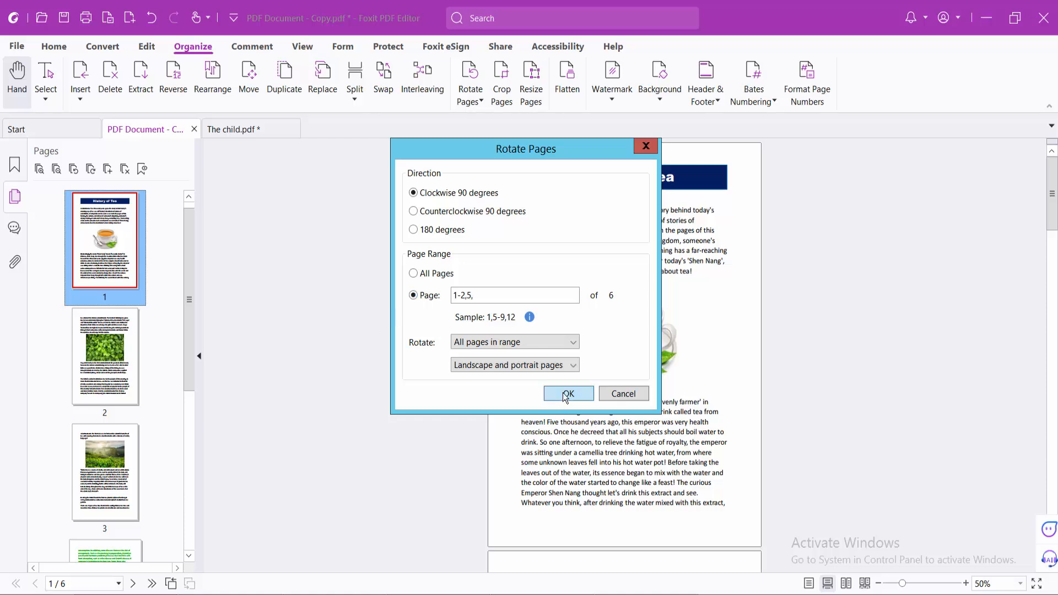
pyautogui.click(567, 394)
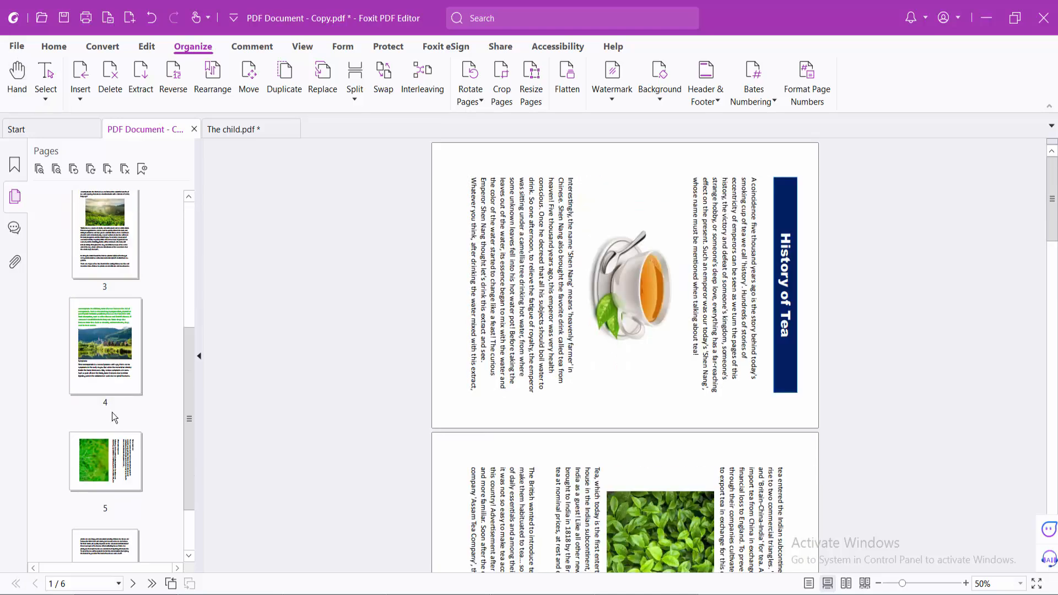
# - Jump to page 5 to confirm its landscape rotation
pyautogui.click(105, 461)
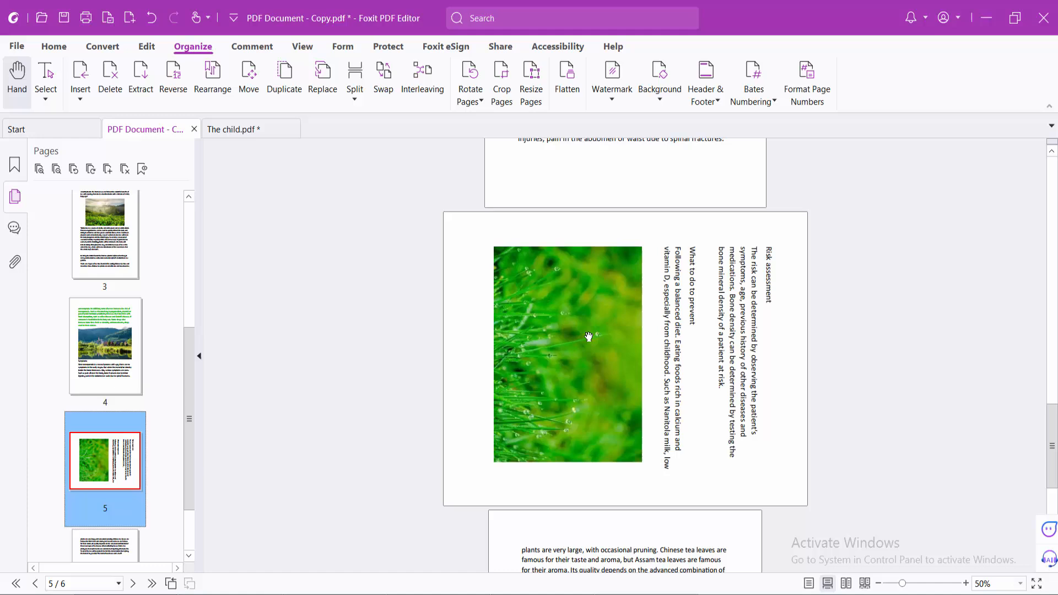
pyautogui.scroll(-3)
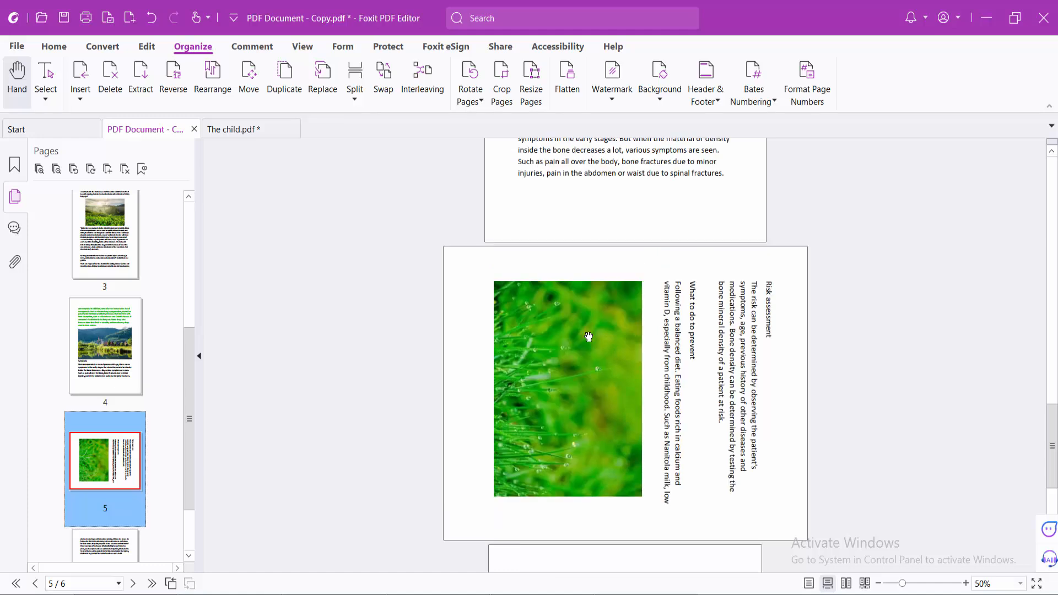